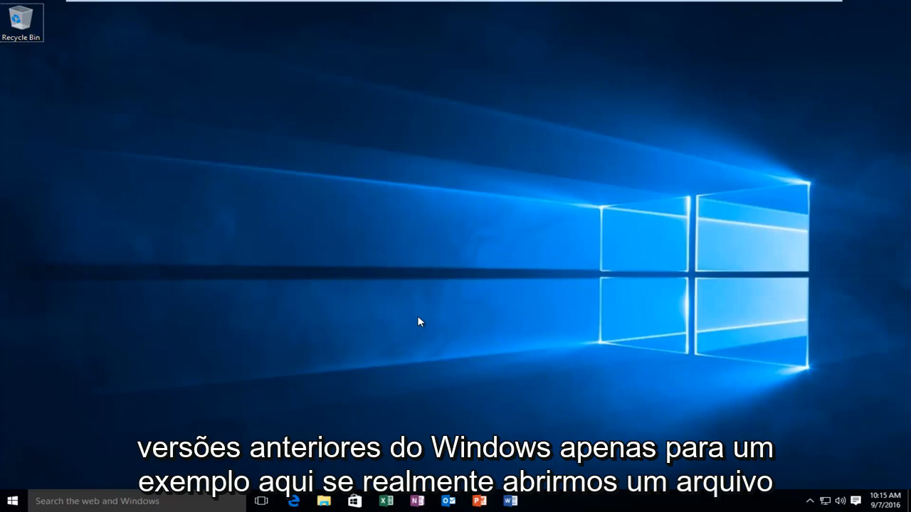
mouse_move(415, 332)
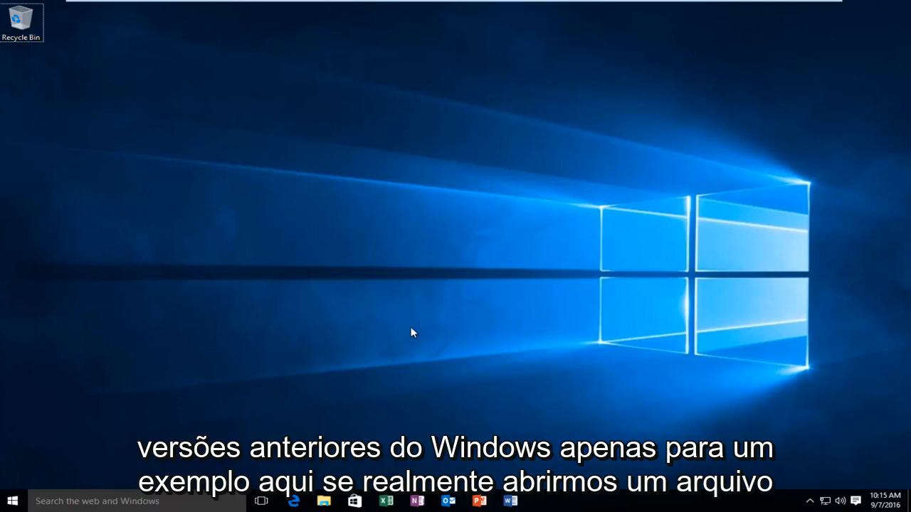
Launch File Explorer from the taskbar and show the View ribbon settings.
left_click(324, 501)
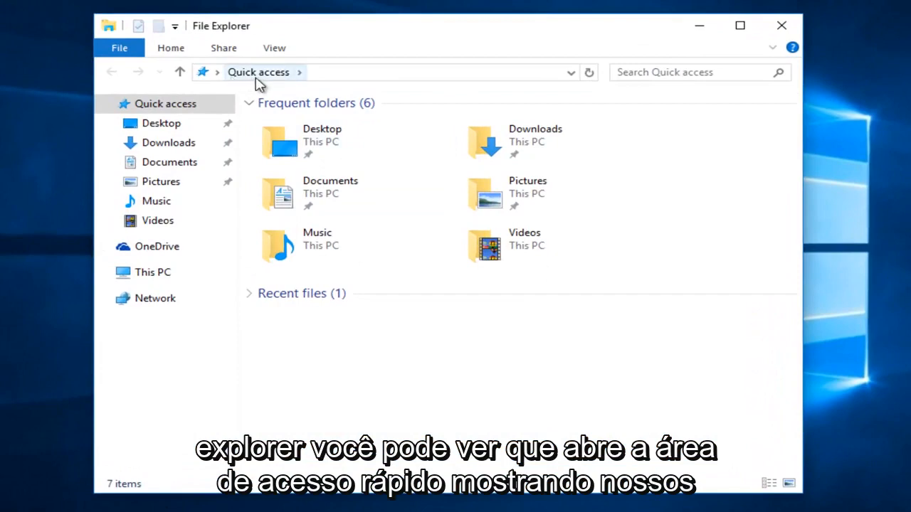
mouse_move(278, 221)
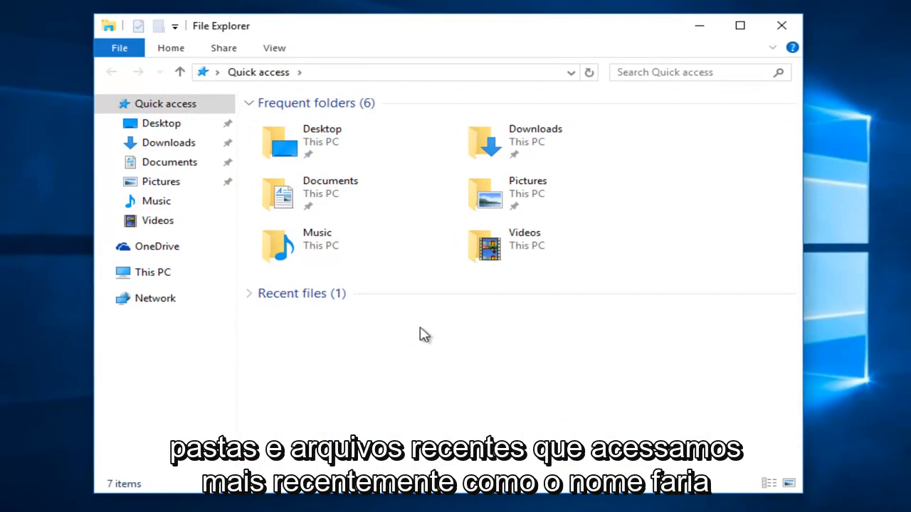
mouse_move(310, 143)
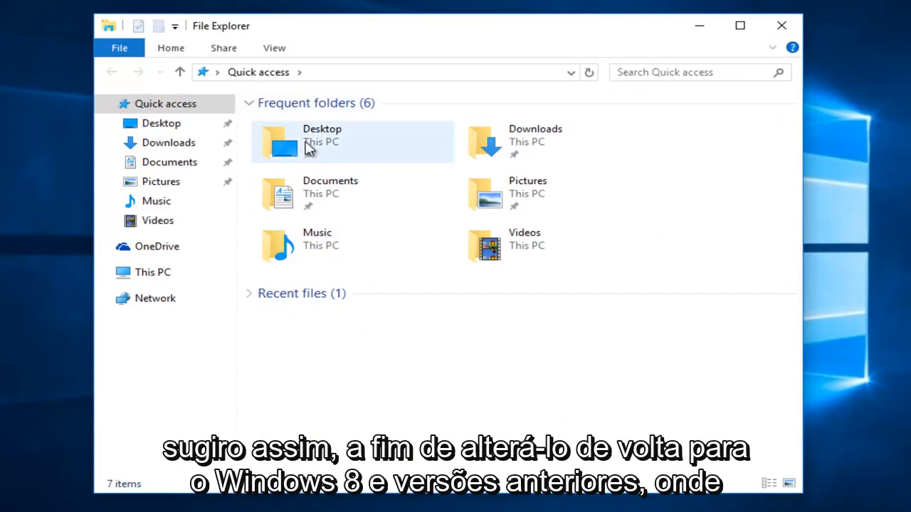
mouse_move(310, 147)
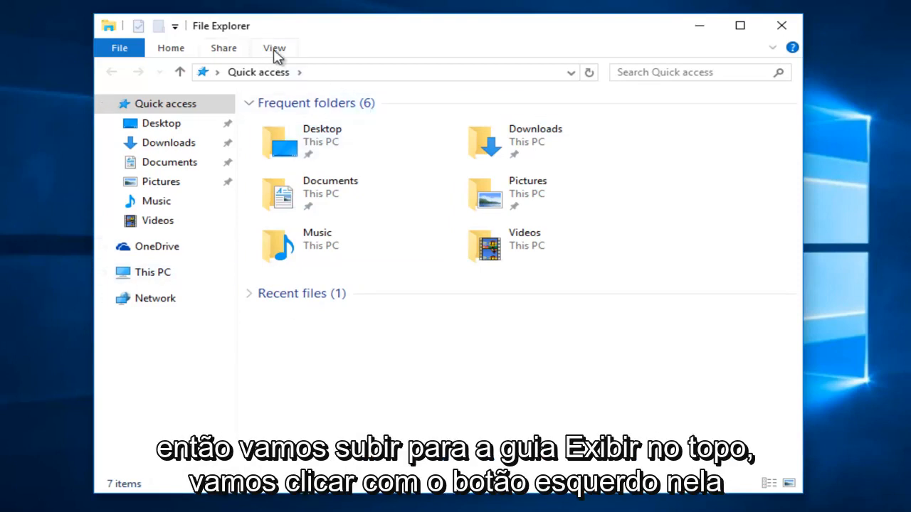
mouse_move(276, 56)
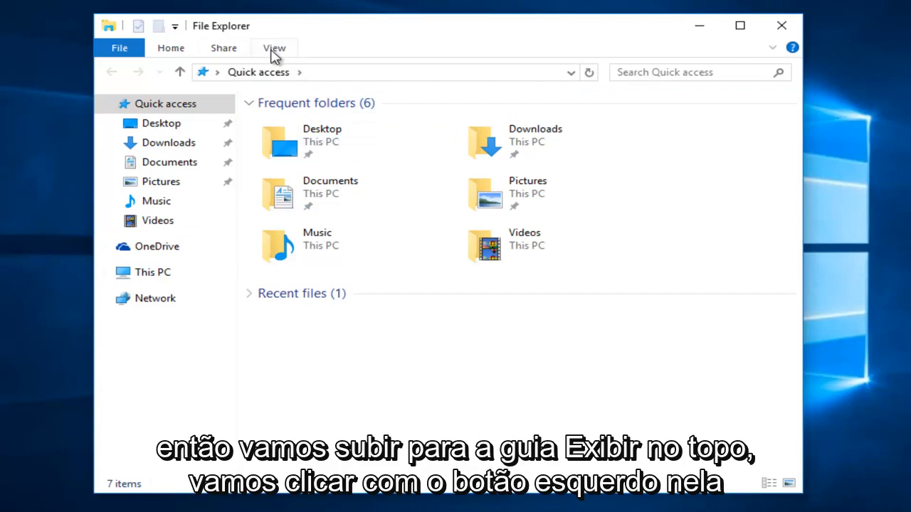
left_click(274, 47)
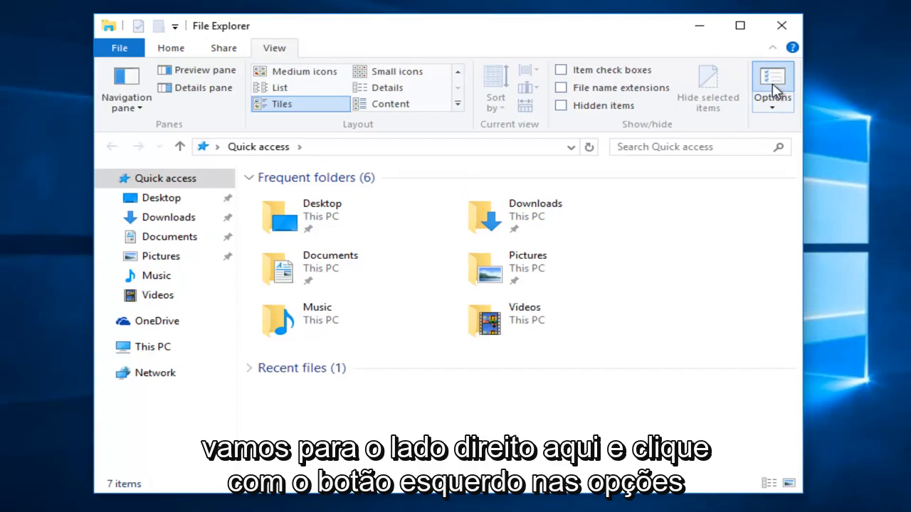
In Folder Options, set 'Open File Explorer to' This PC, then close the window.
left_click(772, 82)
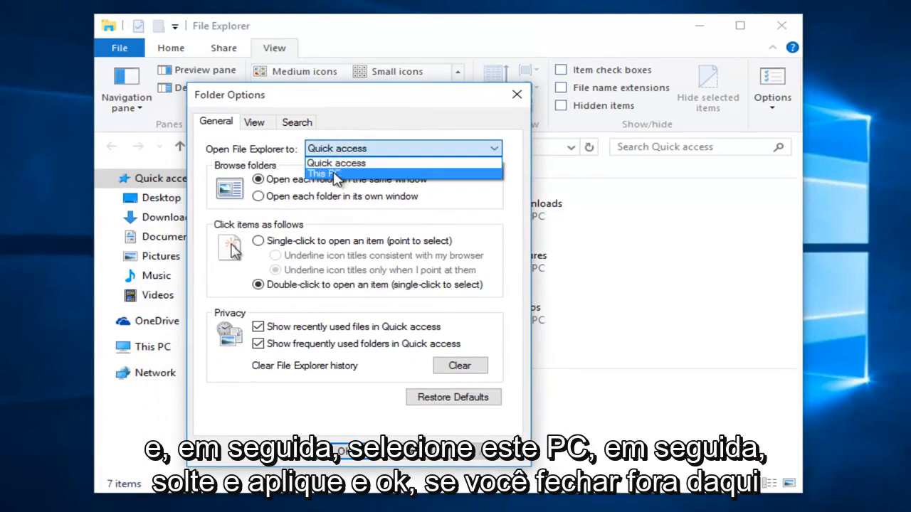
left_click(330, 174)
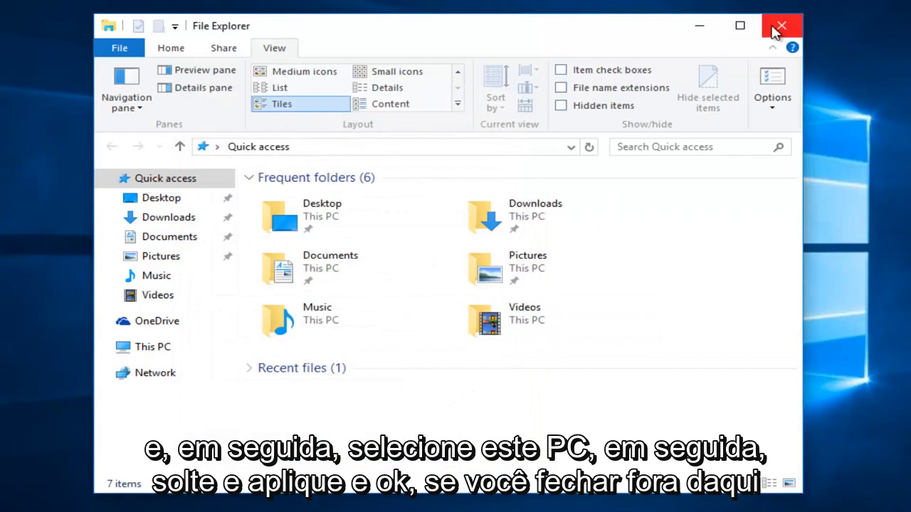
left_click(781, 26)
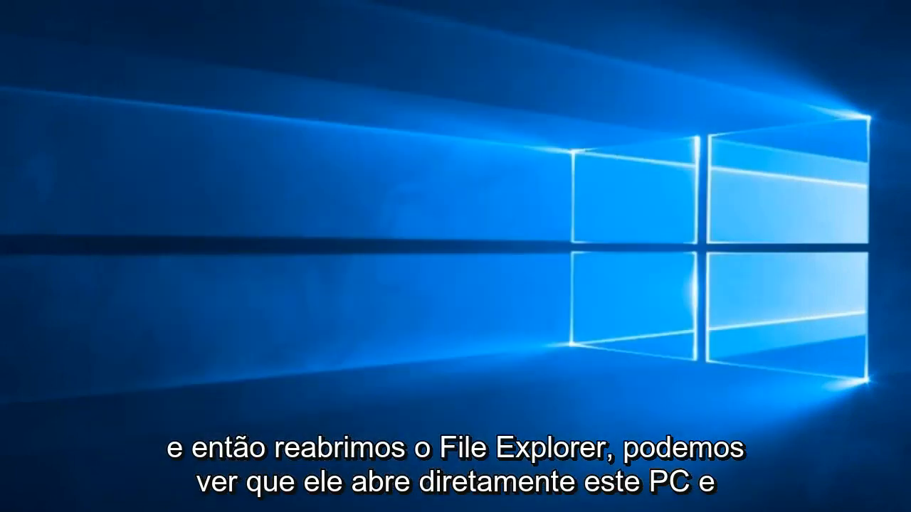